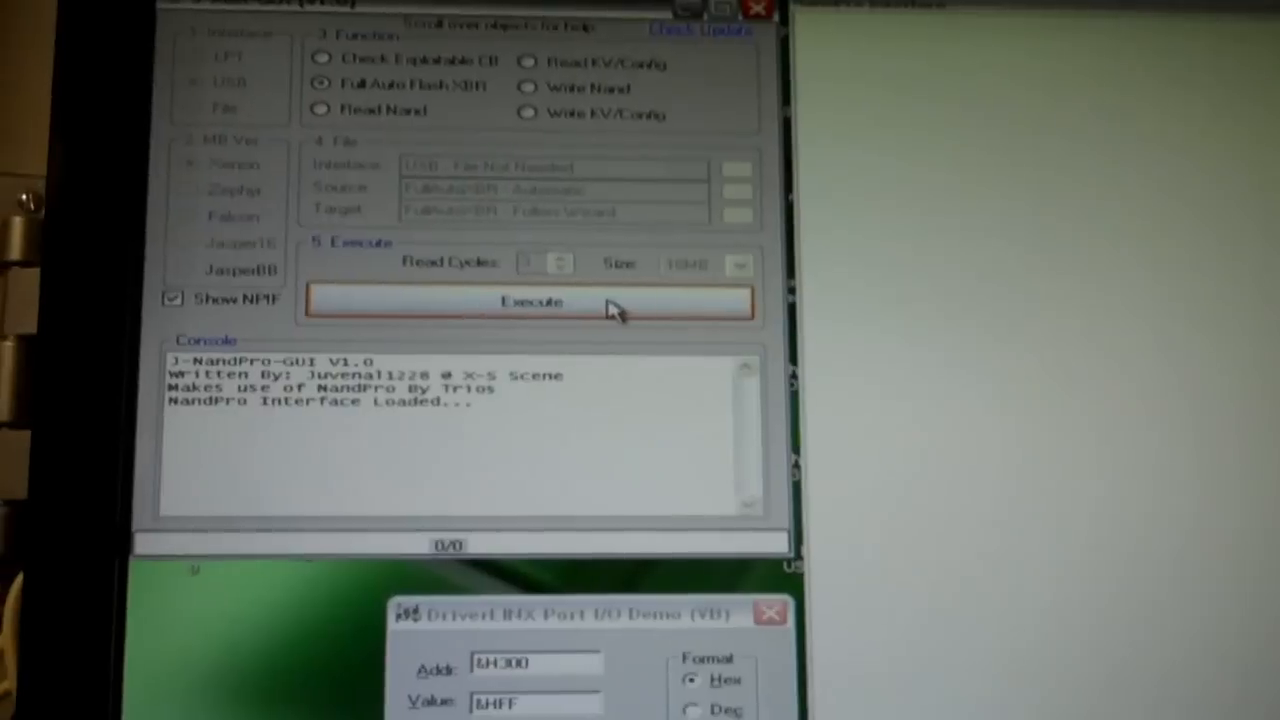
Choose the Read Nand function and save the dump target as ez.bin in the nandflasher folder.
left_click(322, 156)
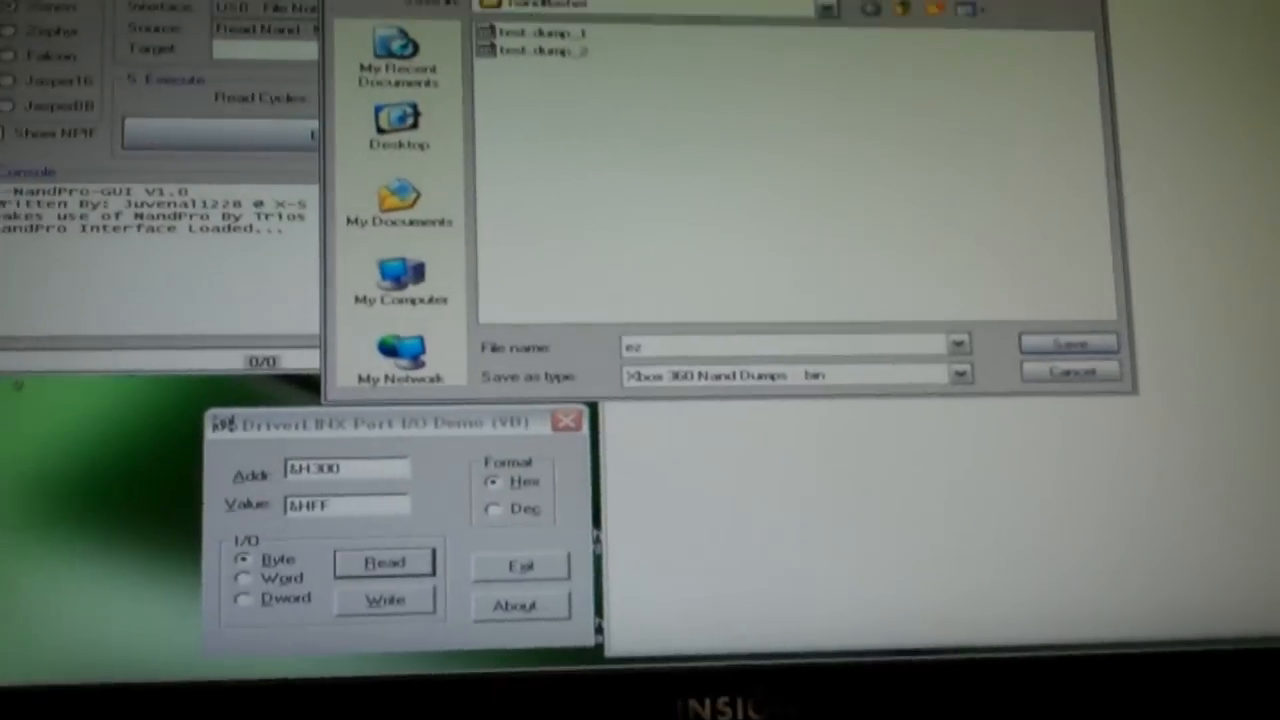
left_click(1068, 344)
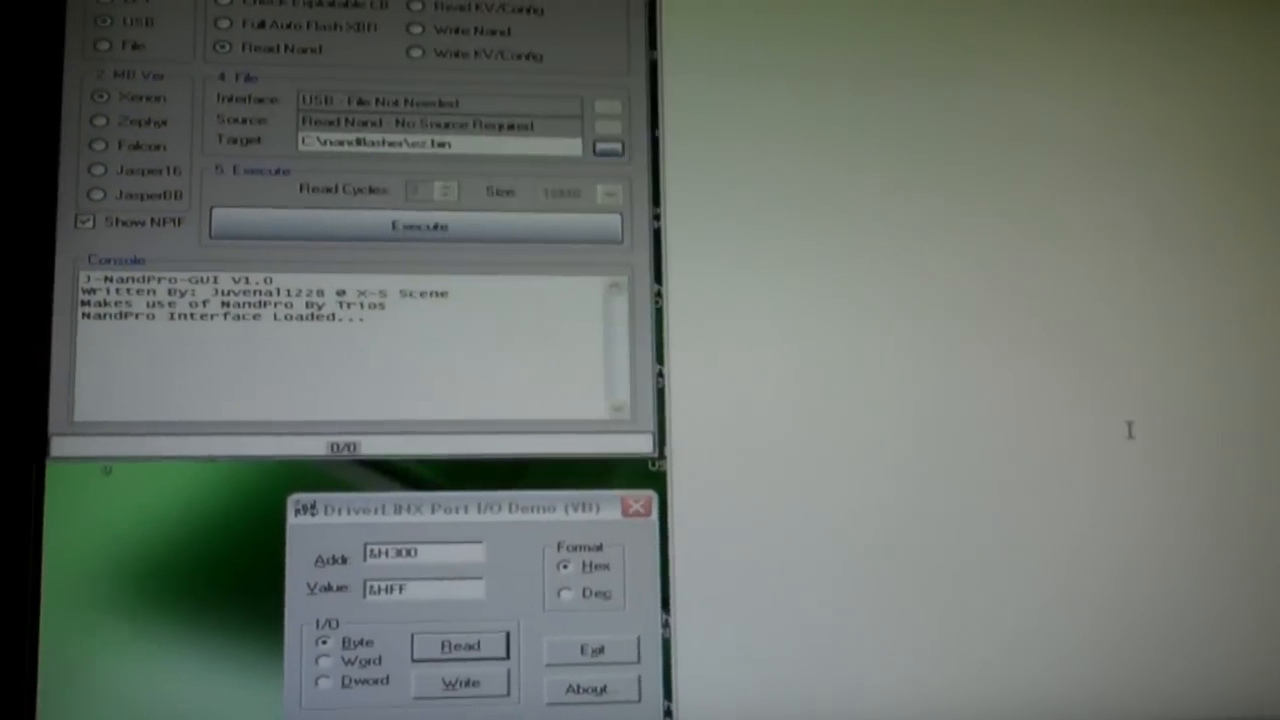
left_click(420, 224)
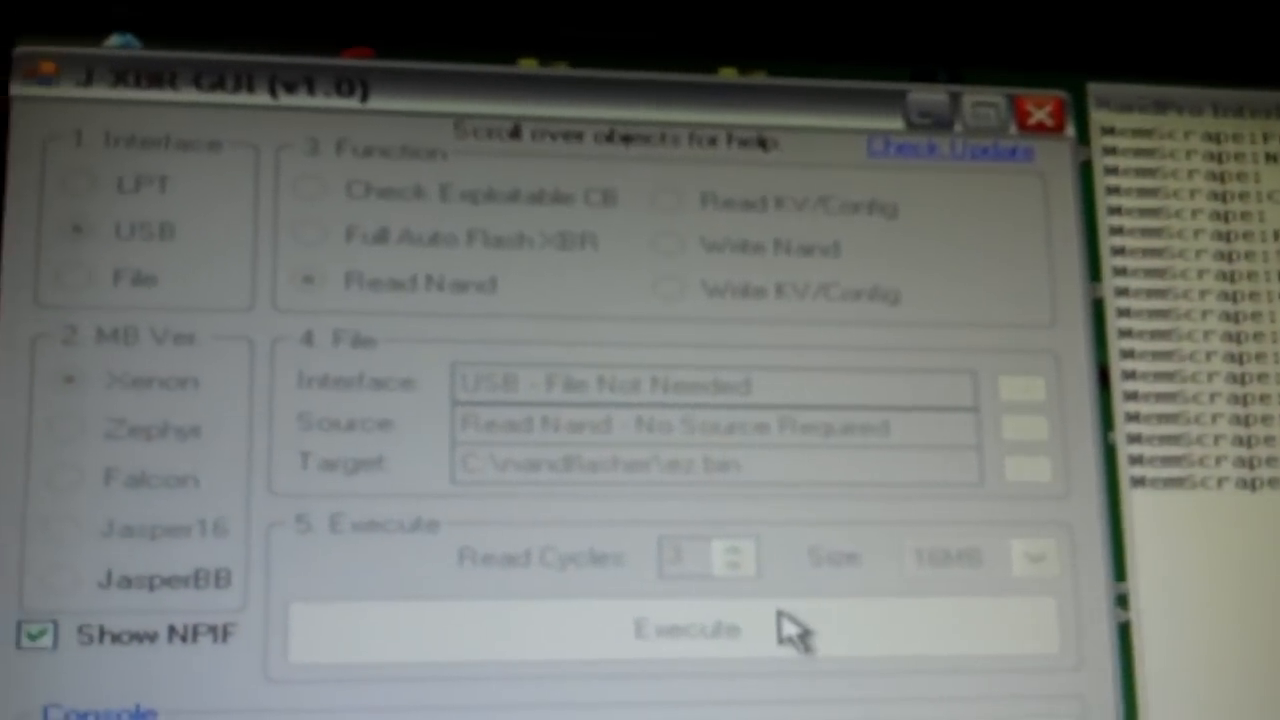
Let read 1 of 3 run, writing ez.dump_1.bin as the progress bar fills.
left_click(684, 628)
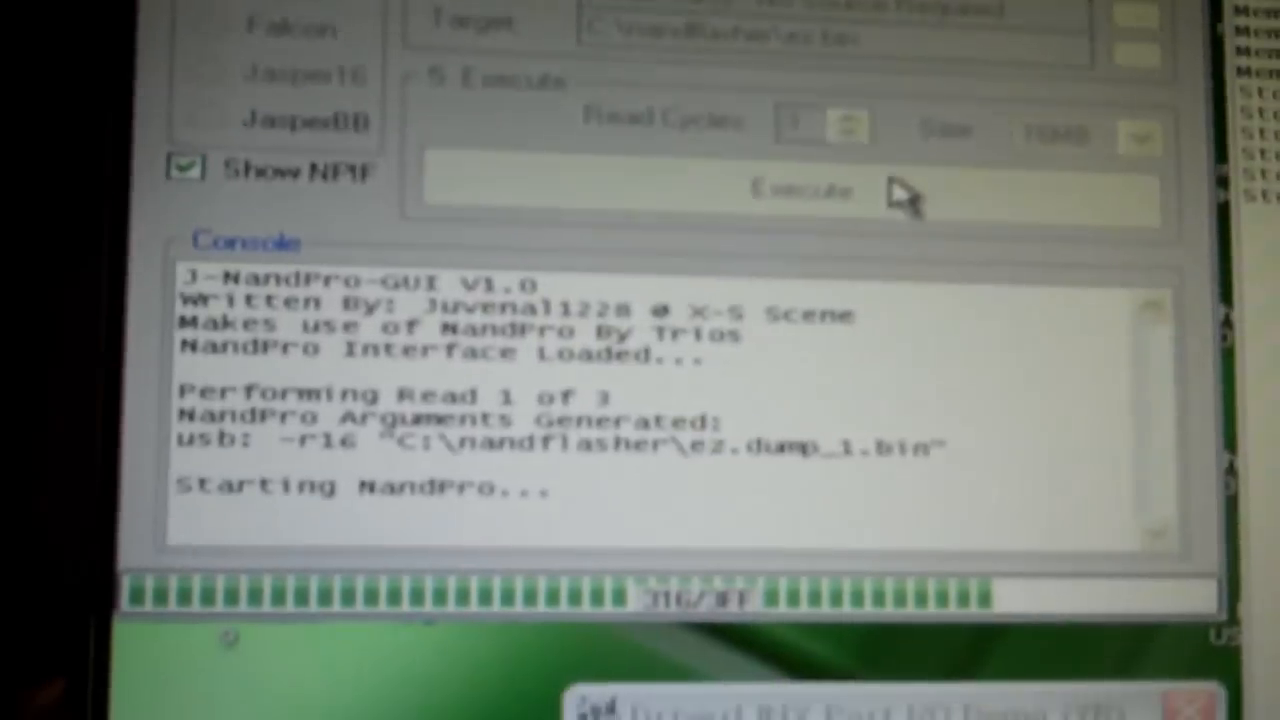